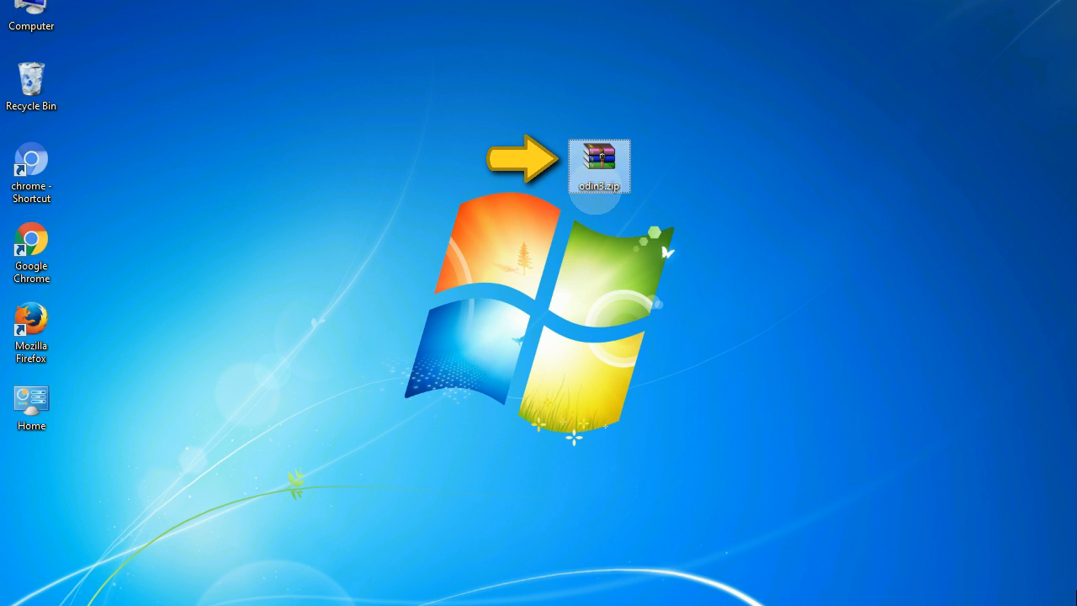
{"action": "mouse_move", "coordinate": [599, 164]}
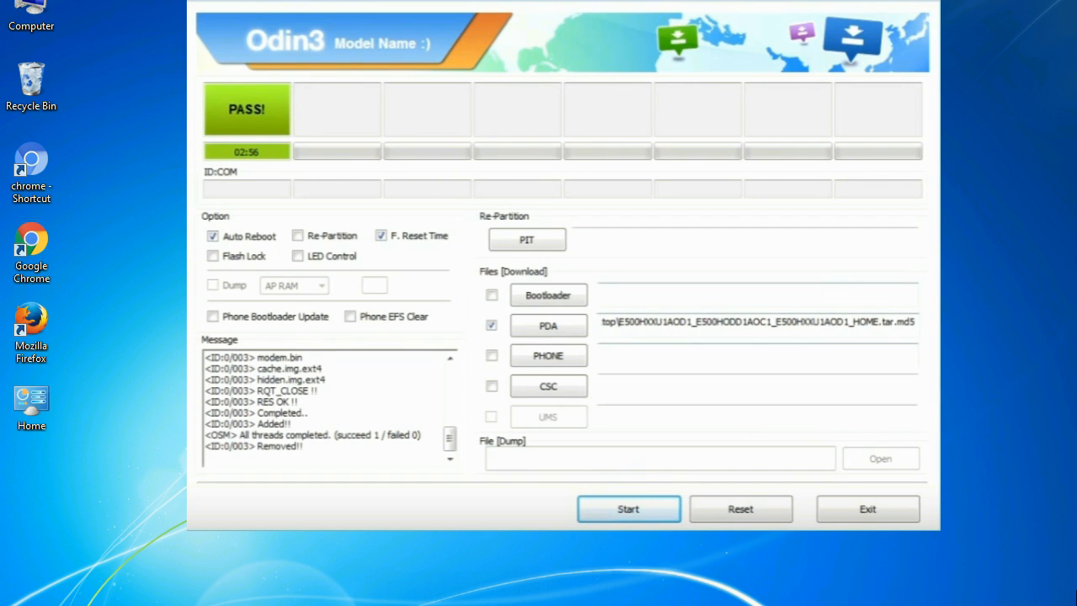
Close the Odin3 flashing window to return to the desktop.
{"action": "left_click", "coordinate": [867, 508]}
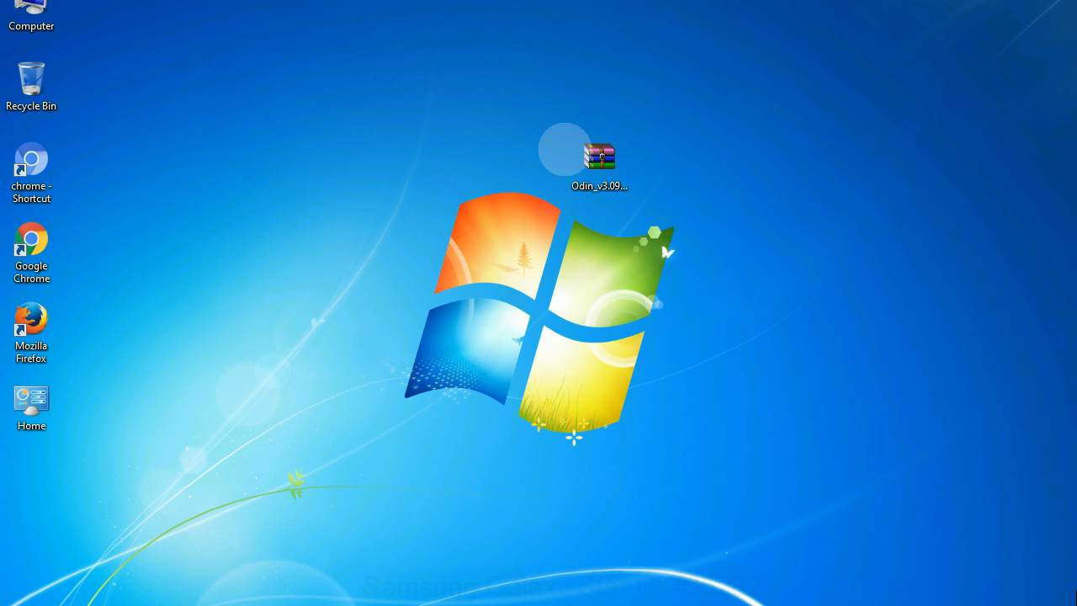
Extract Odin_v3.09 onto the desktop and launch Odin3 v3.09.exe.
{"action": "left_click", "coordinate": [599, 160]}
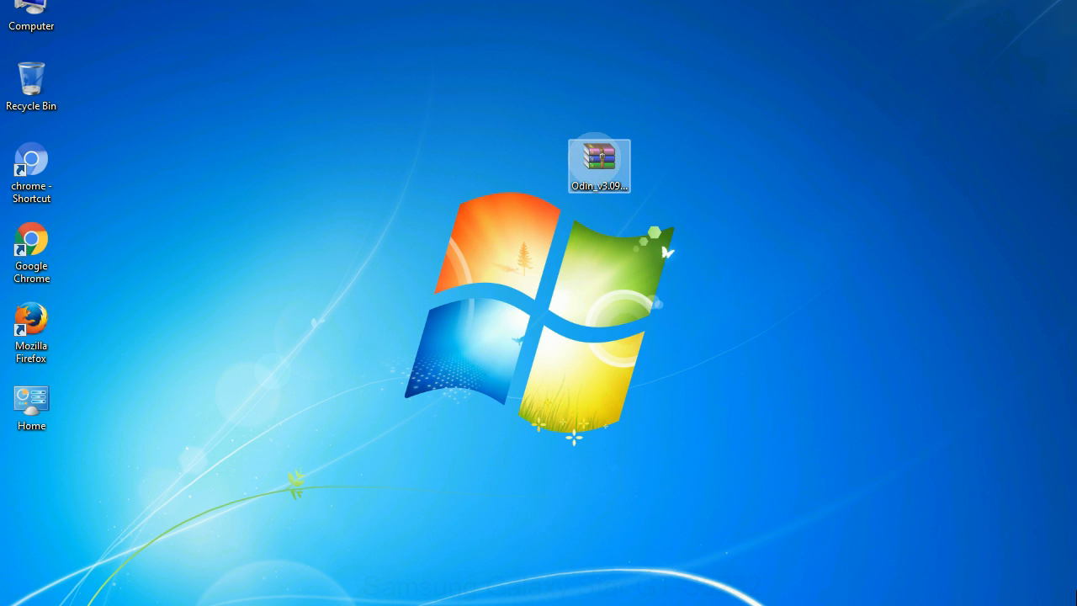
{"action": "right_click", "coordinate": [599, 164]}
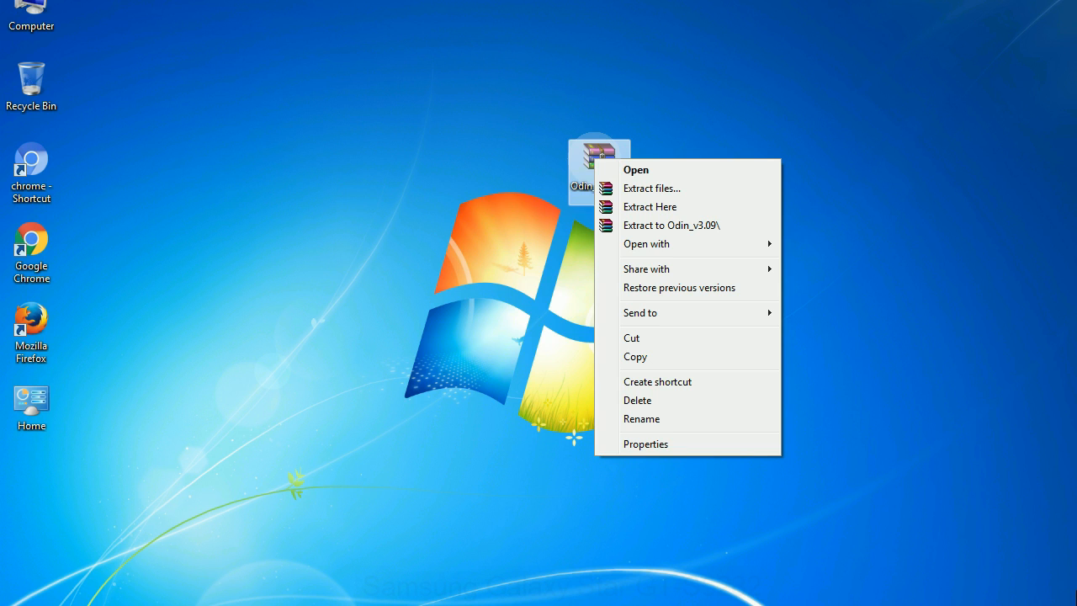
{"action": "mouse_move", "coordinate": [650, 206]}
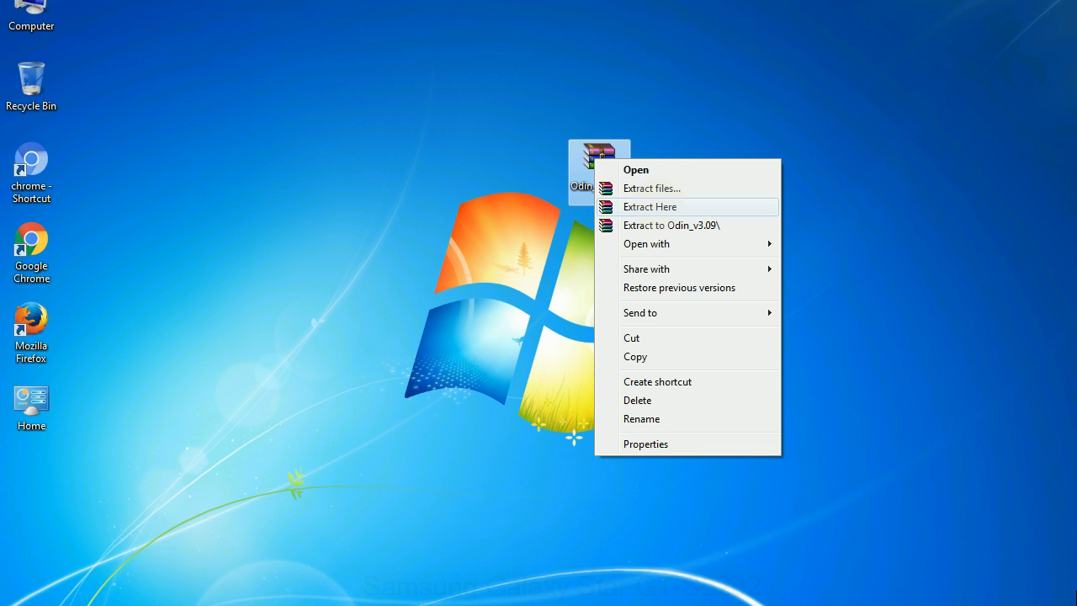
{"action": "left_click", "coordinate": [649, 206]}
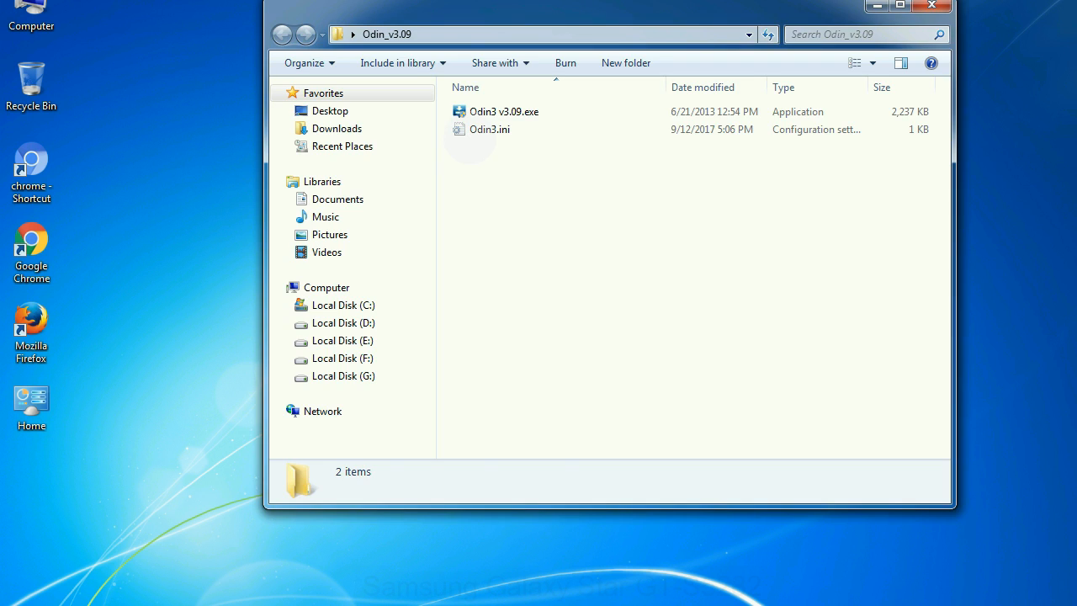
{"action": "right_click", "coordinate": [503, 111]}
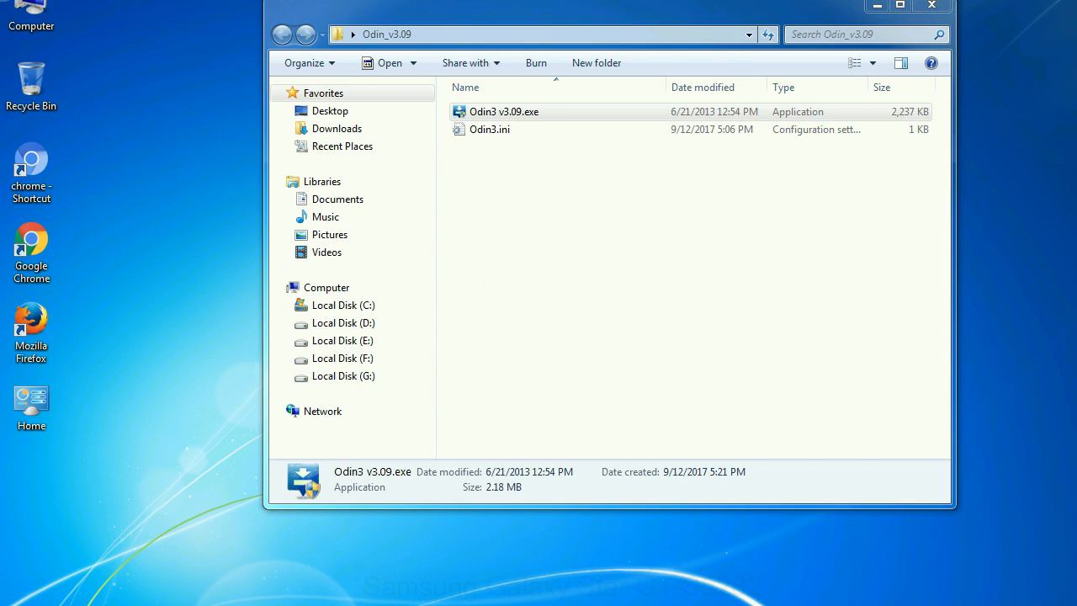
{"action": "double_click", "coordinate": [504, 111]}
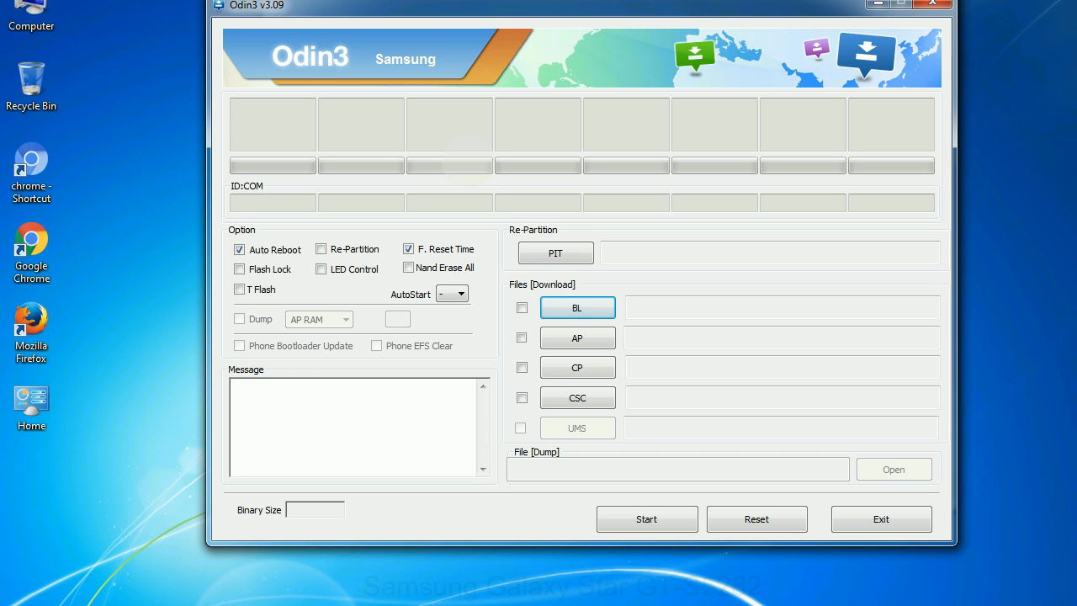
Close the empty Odin3 v3.09 window.
{"action": "left_click", "coordinate": [932, 4]}
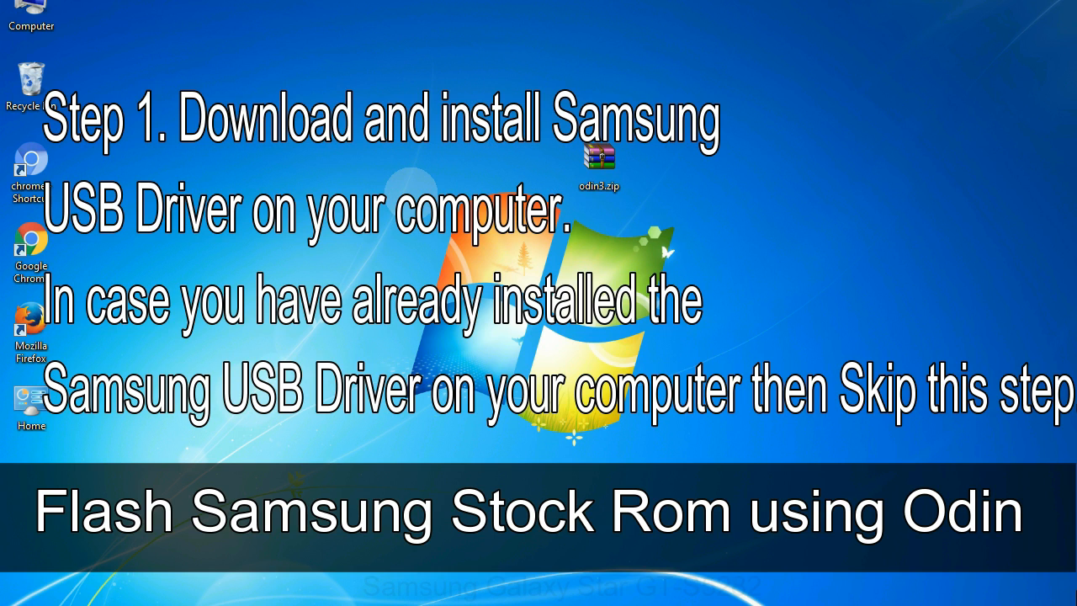
Select the Odin_v3.09 item on the desktop to reopen its folder.
{"action": "left_click", "coordinate": [599, 164]}
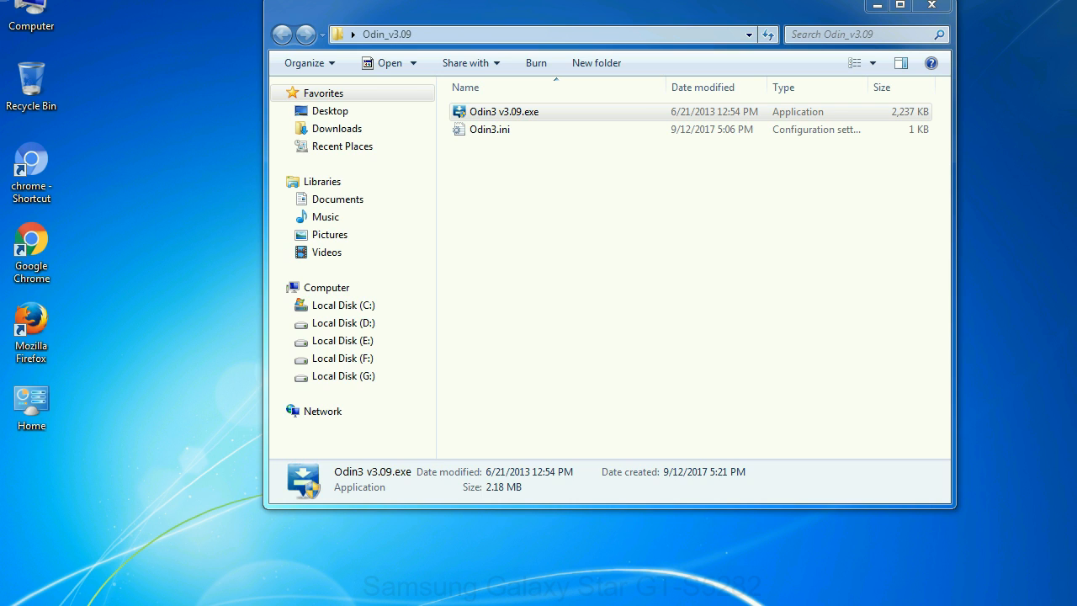
Relaunch Odin3 v3.09 and then close its window.
{"action": "double_click", "coordinate": [503, 111]}
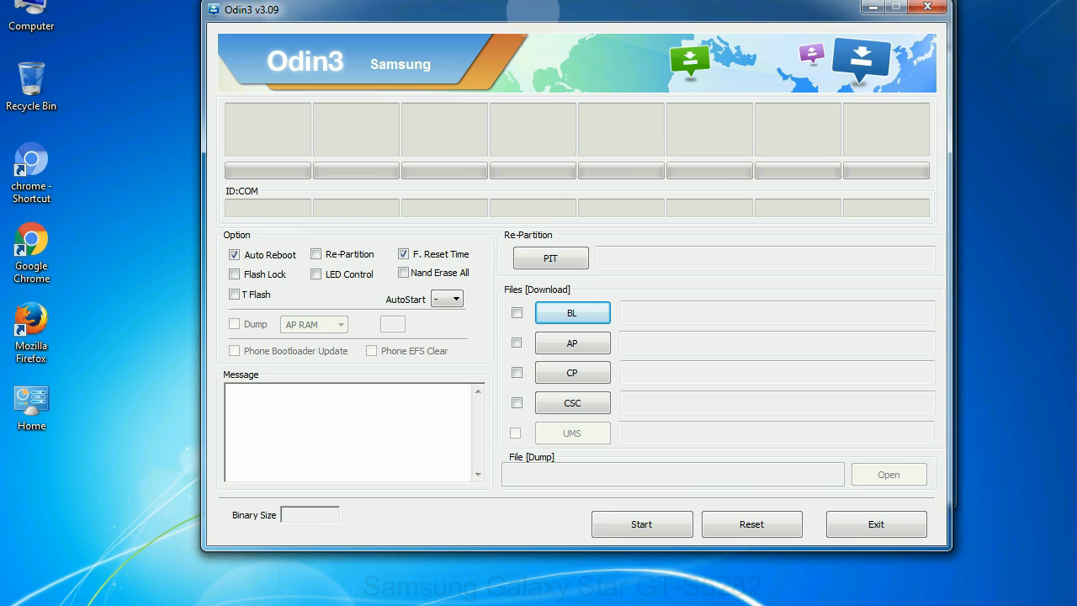
{"action": "left_click", "coordinate": [875, 523]}
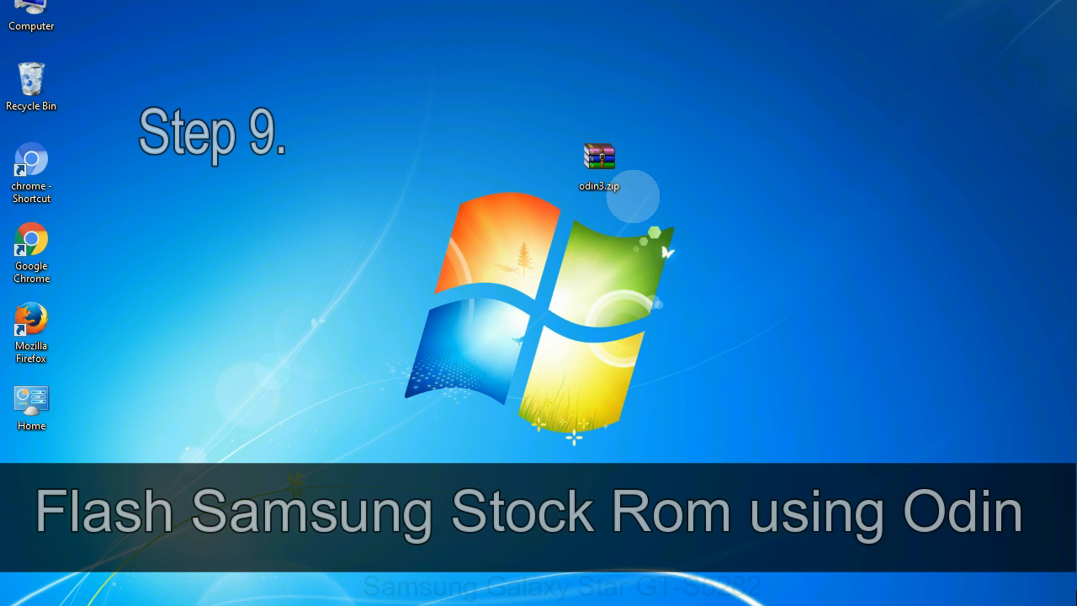
Open odin3.zip, load the E500H HOME.tar.md5 firmware into PDA, and start flashing.
{"action": "left_click", "coordinate": [599, 164]}
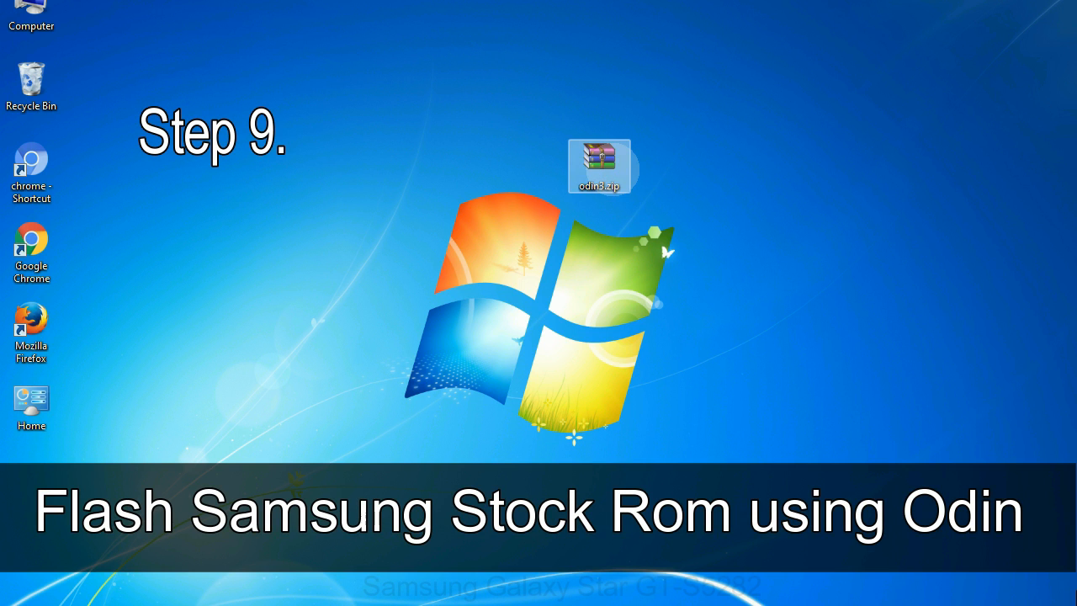
{"action": "double_click", "coordinate": [600, 165]}
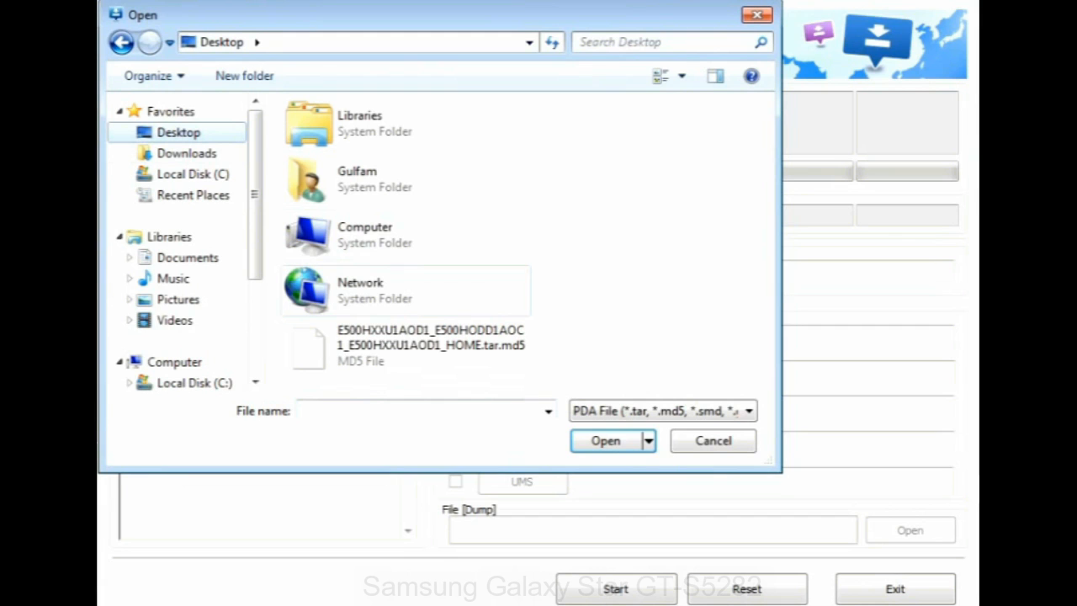
{"action": "left_click", "coordinate": [605, 440]}
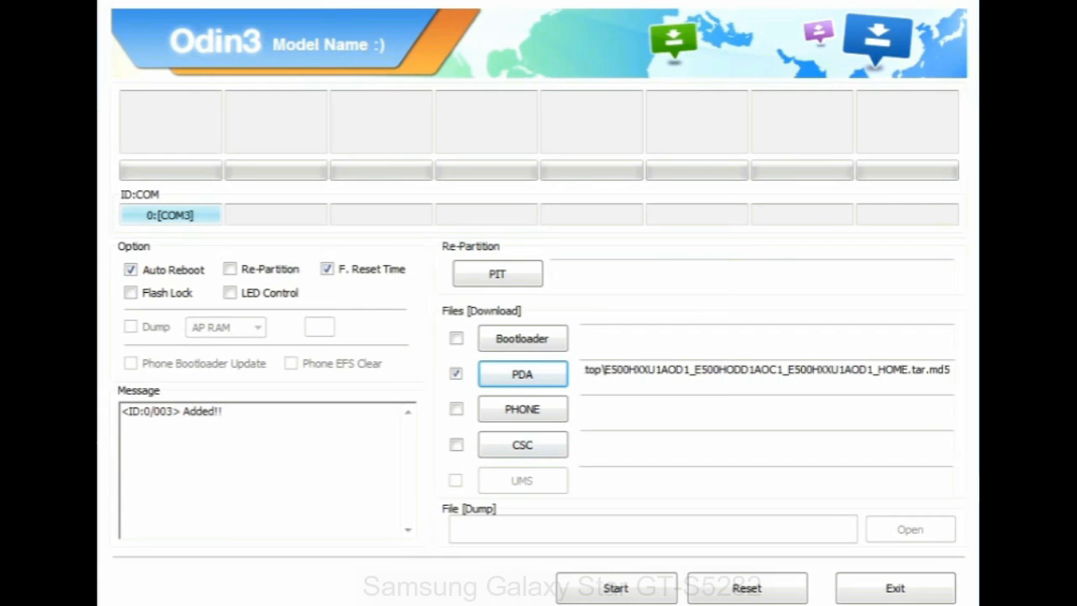
{"action": "left_click", "coordinate": [895, 587]}
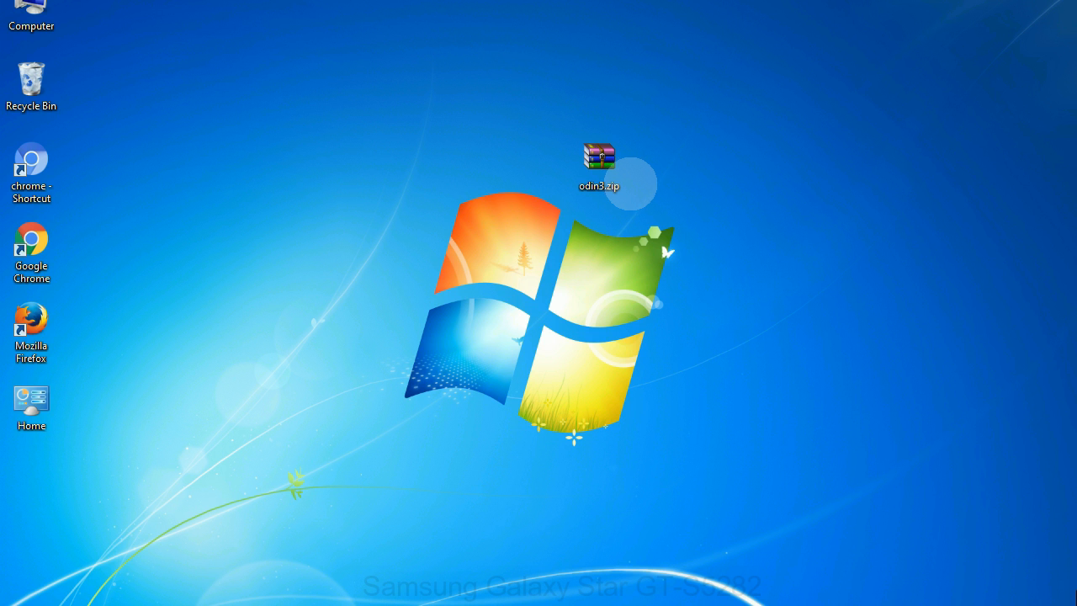
Reopen odin3.zip, wait for the flash to report PASS, then close Odin3.
{"action": "left_click", "coordinate": [599, 164]}
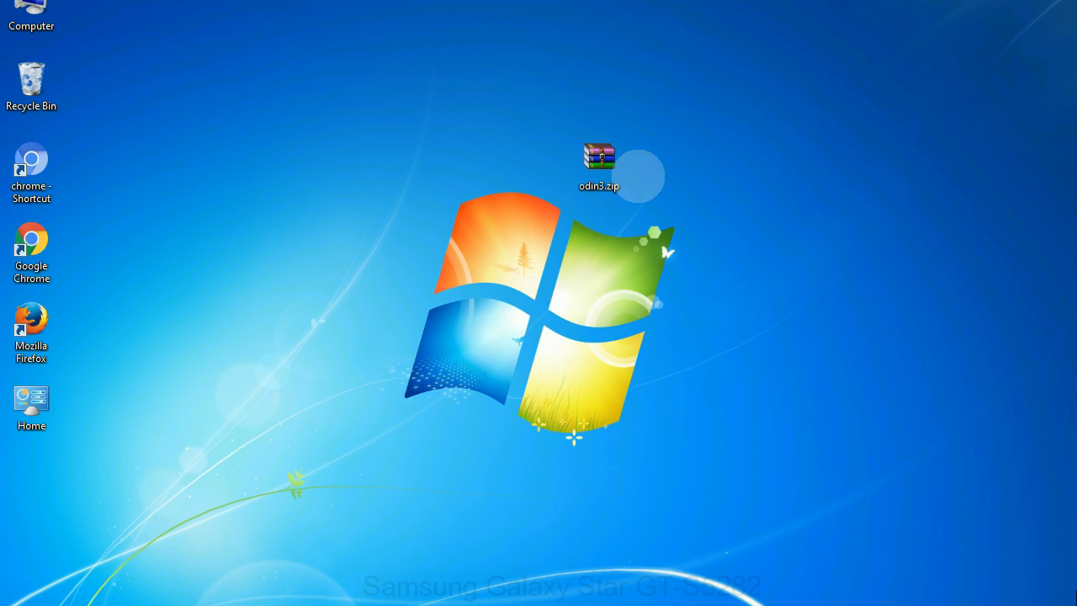
{"action": "left_click", "coordinate": [599, 166]}
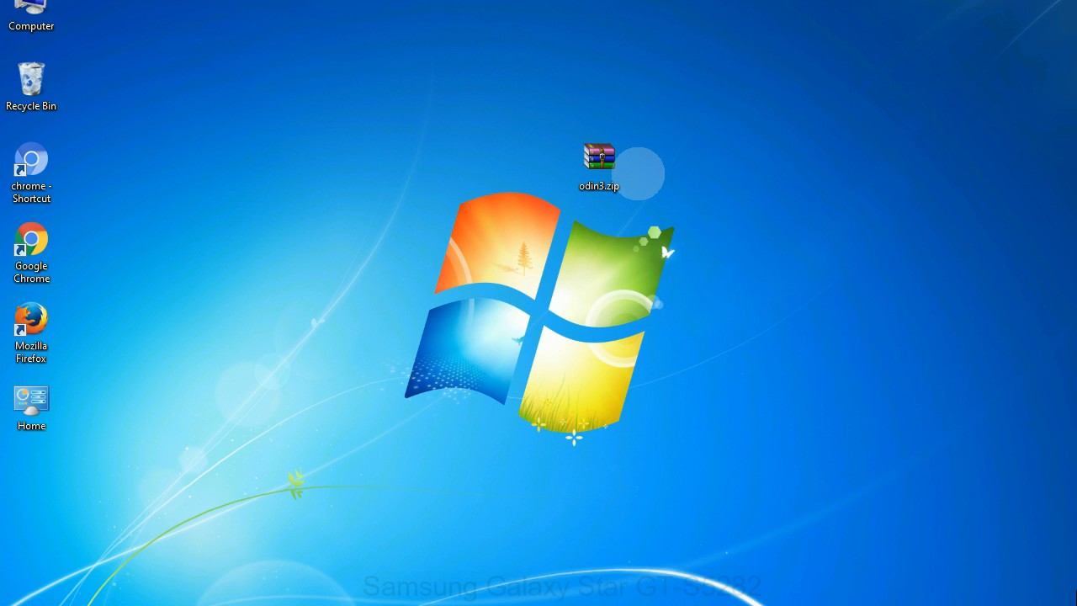
{"action": "double_click", "coordinate": [599, 157]}
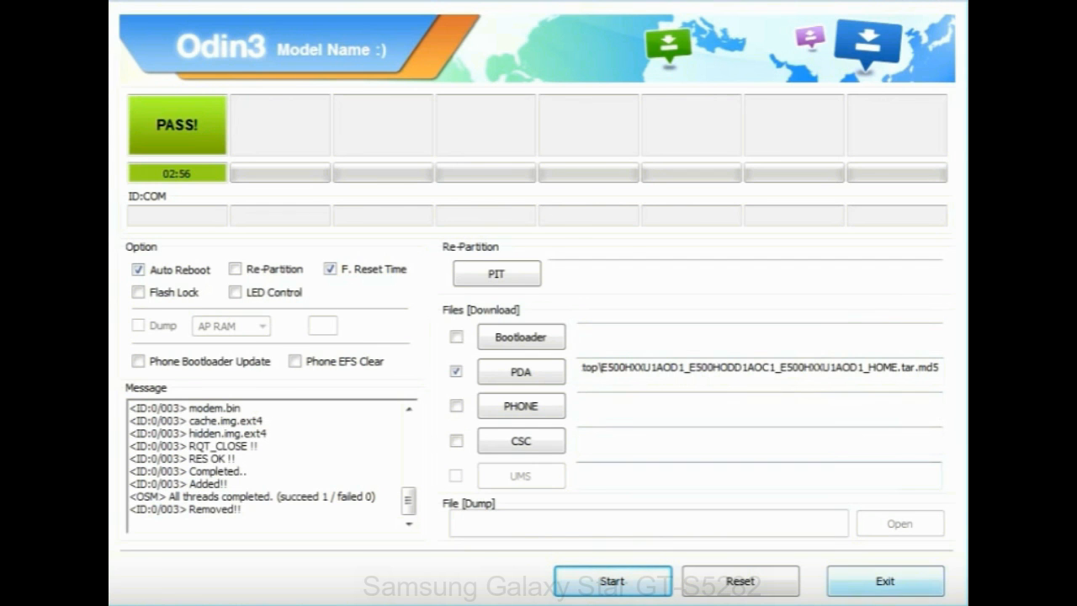
{"action": "left_click", "coordinate": [885, 580]}
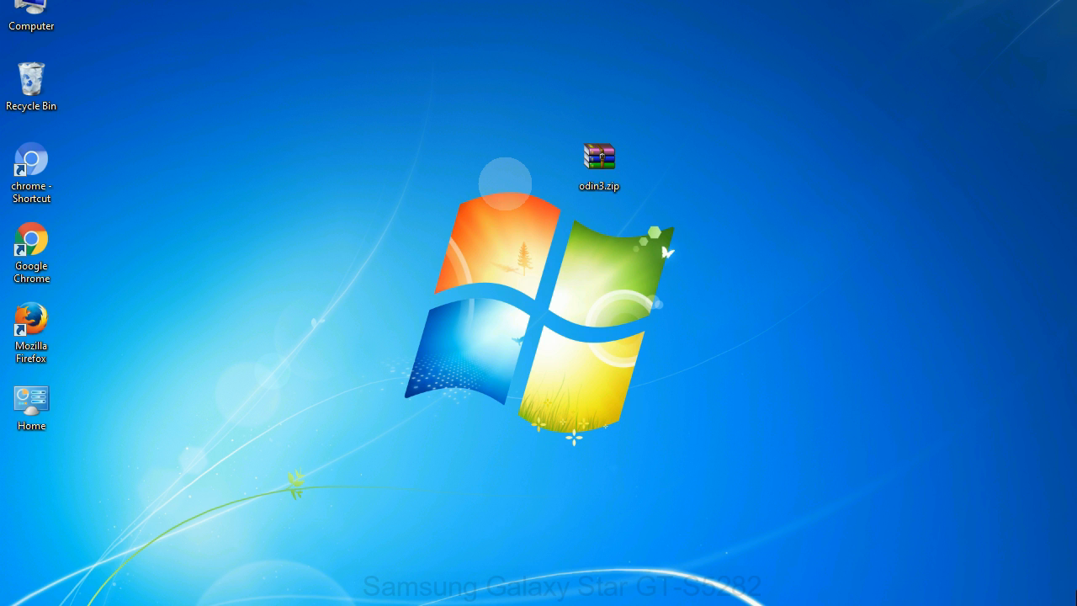